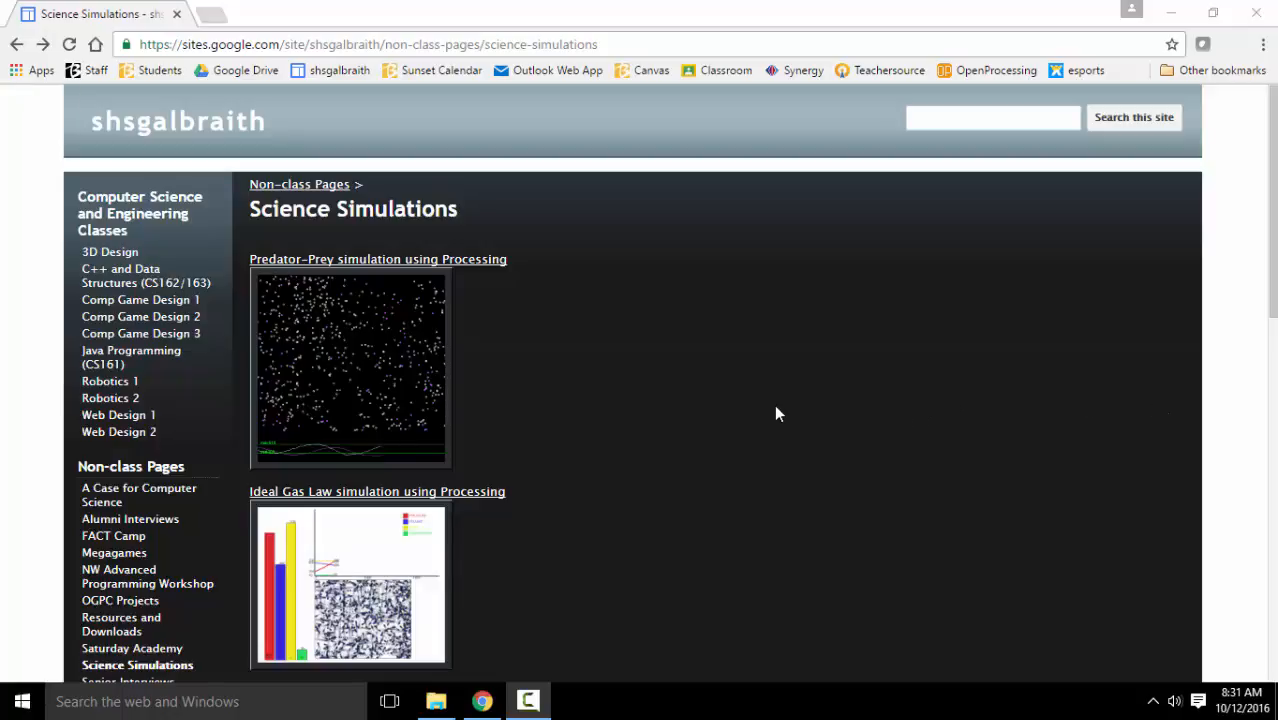
mouse_move(700, 332)
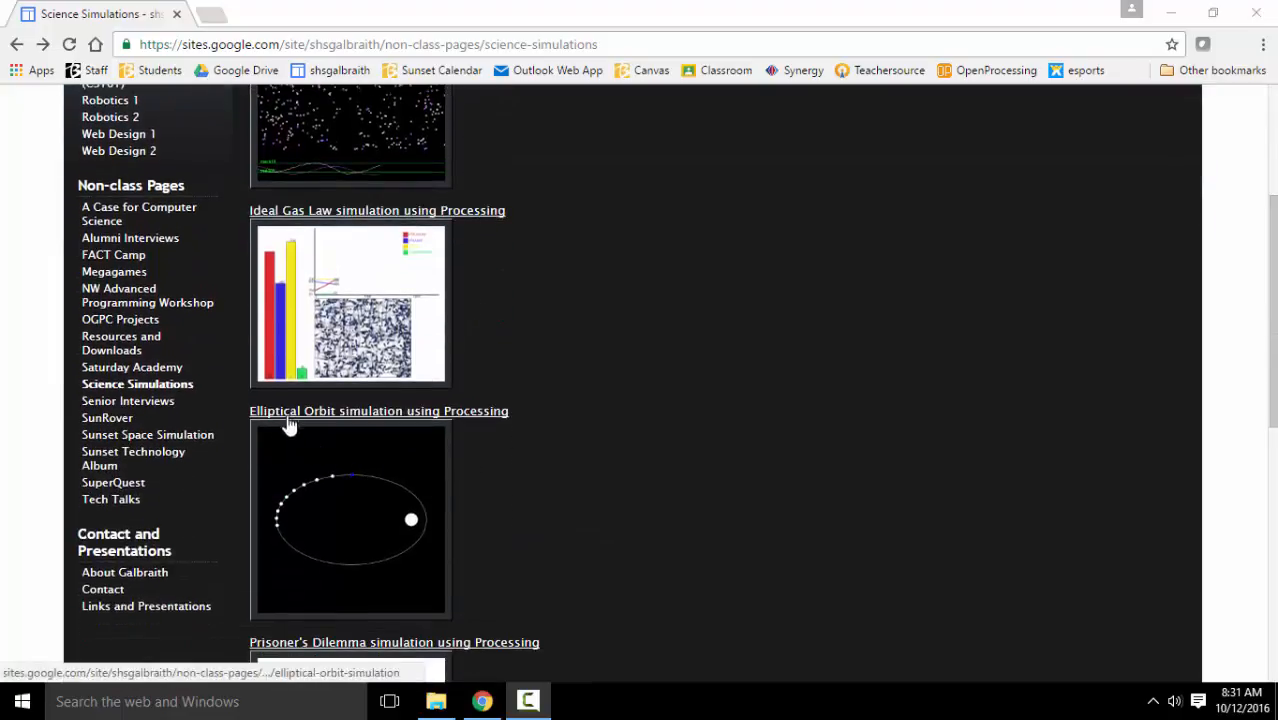
Step: Open the 'Elliptical Orbit simulation using Processing' page and scroll down its contents
left_click(378, 411)
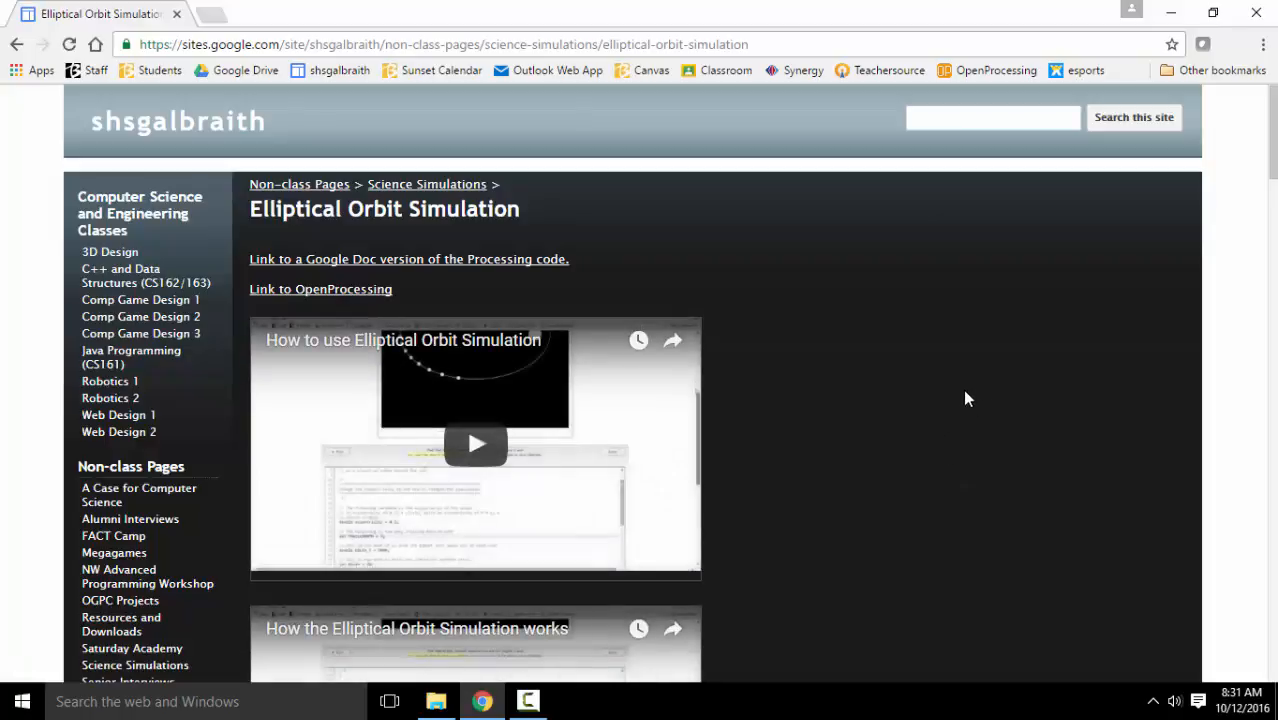
scroll("down", 3)
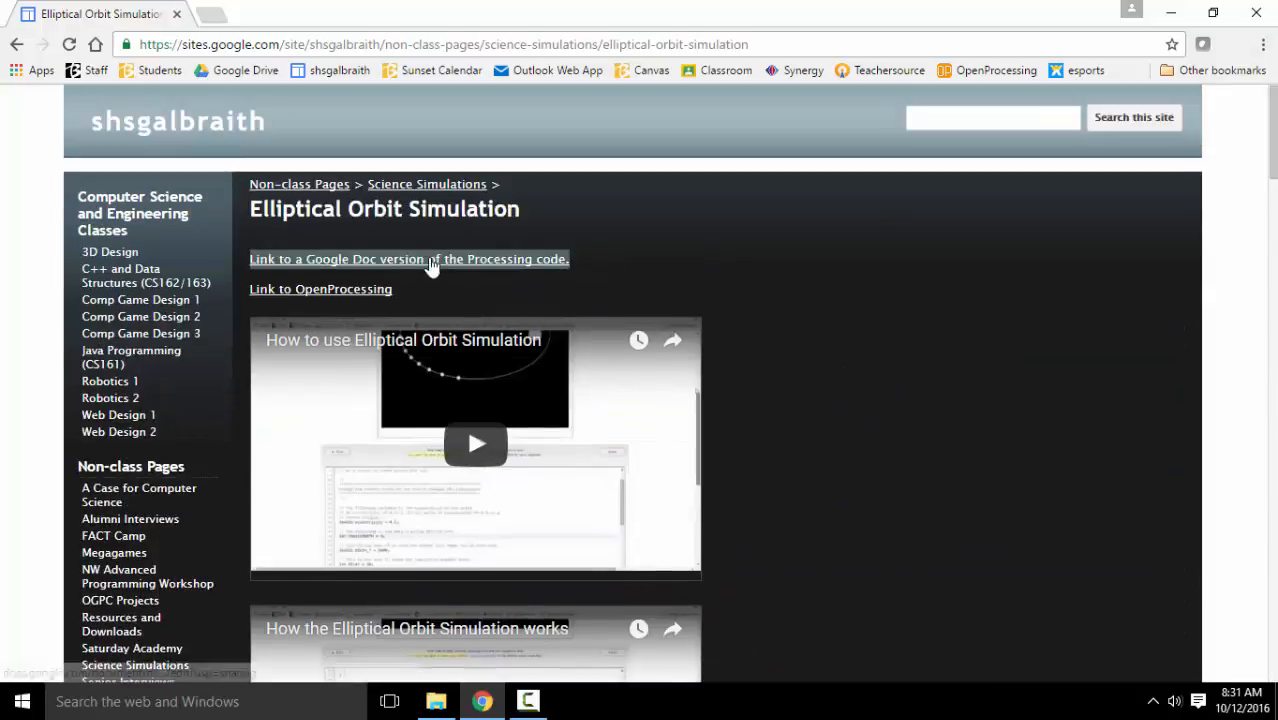
Step: Open the Elliptical Orbit Sketch Google Doc and select all its code for copying
left_click(408, 259)
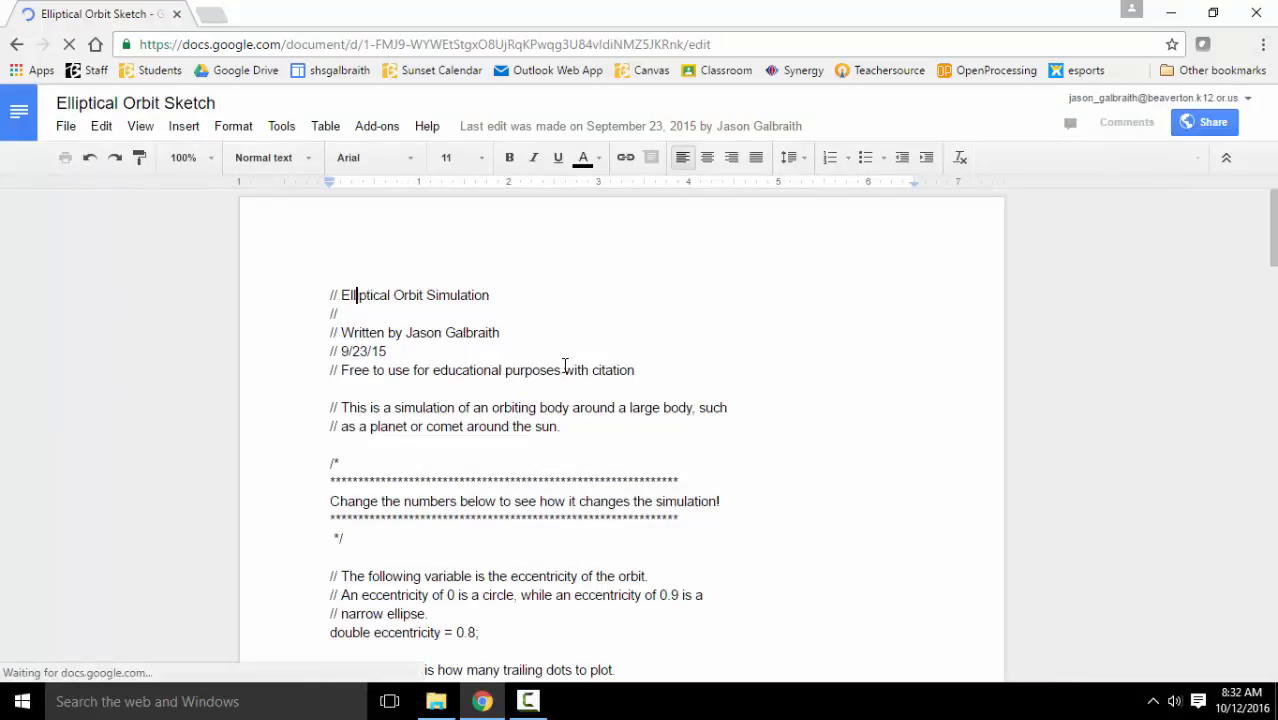
key("ctrl+a")
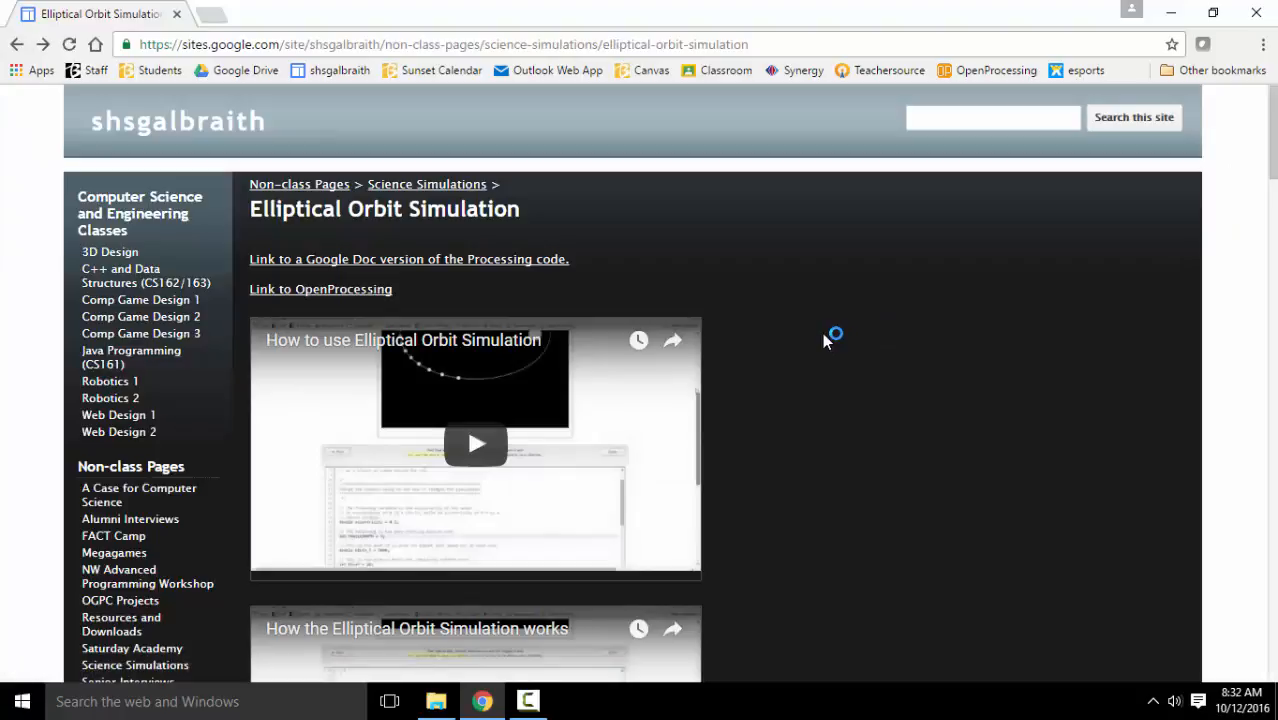
mouse_move(838, 346)
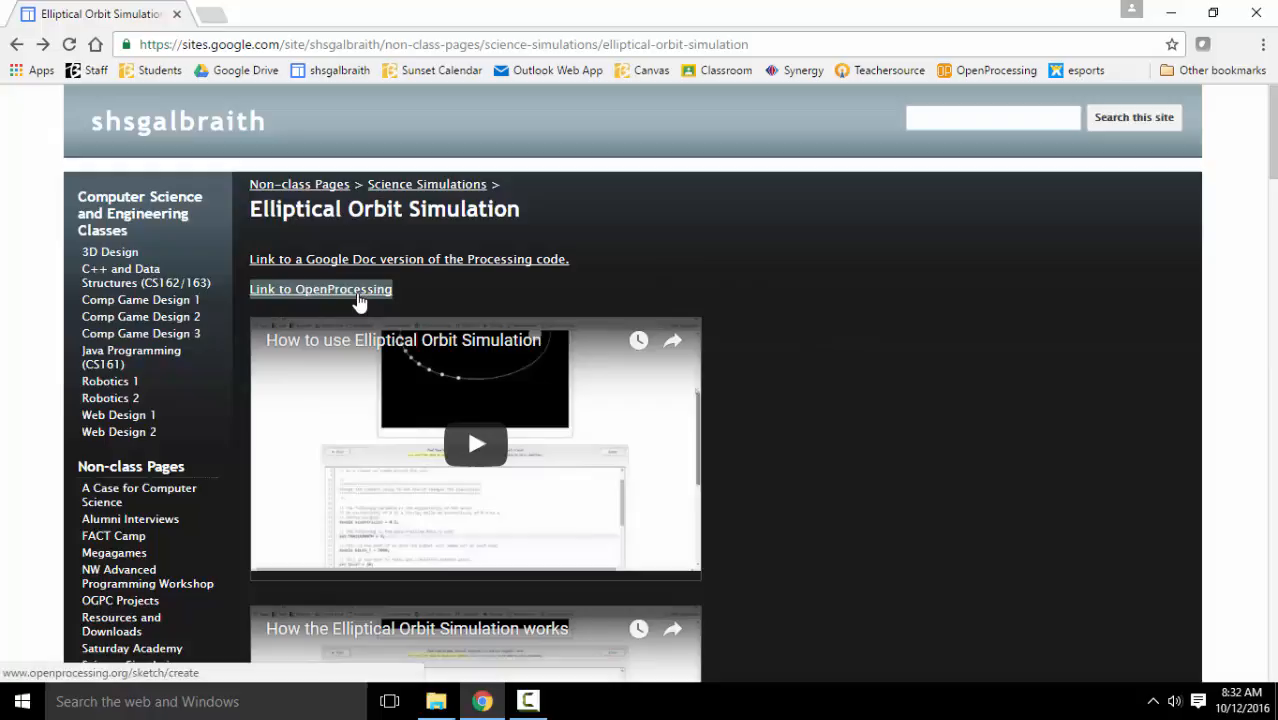
Step: Launch a new OpenProcessing sketch and paste the orbit code into the editor
left_click(320, 289)
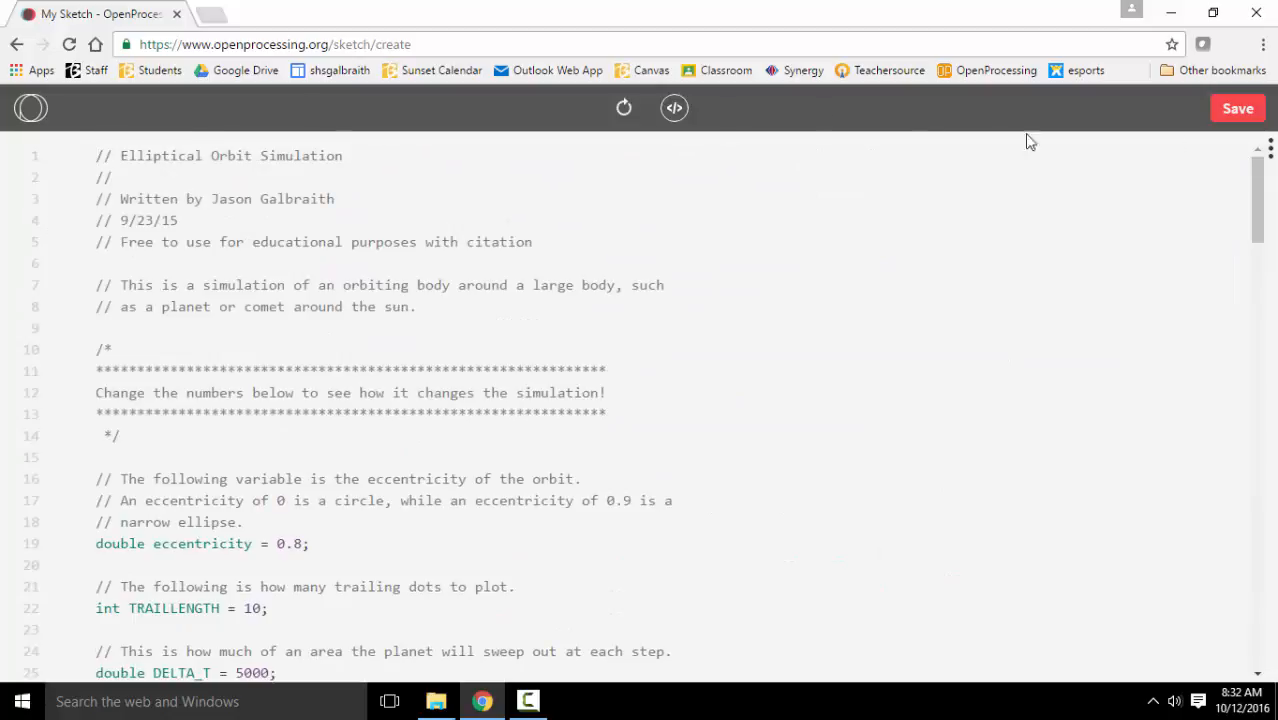
left_click(98, 155)
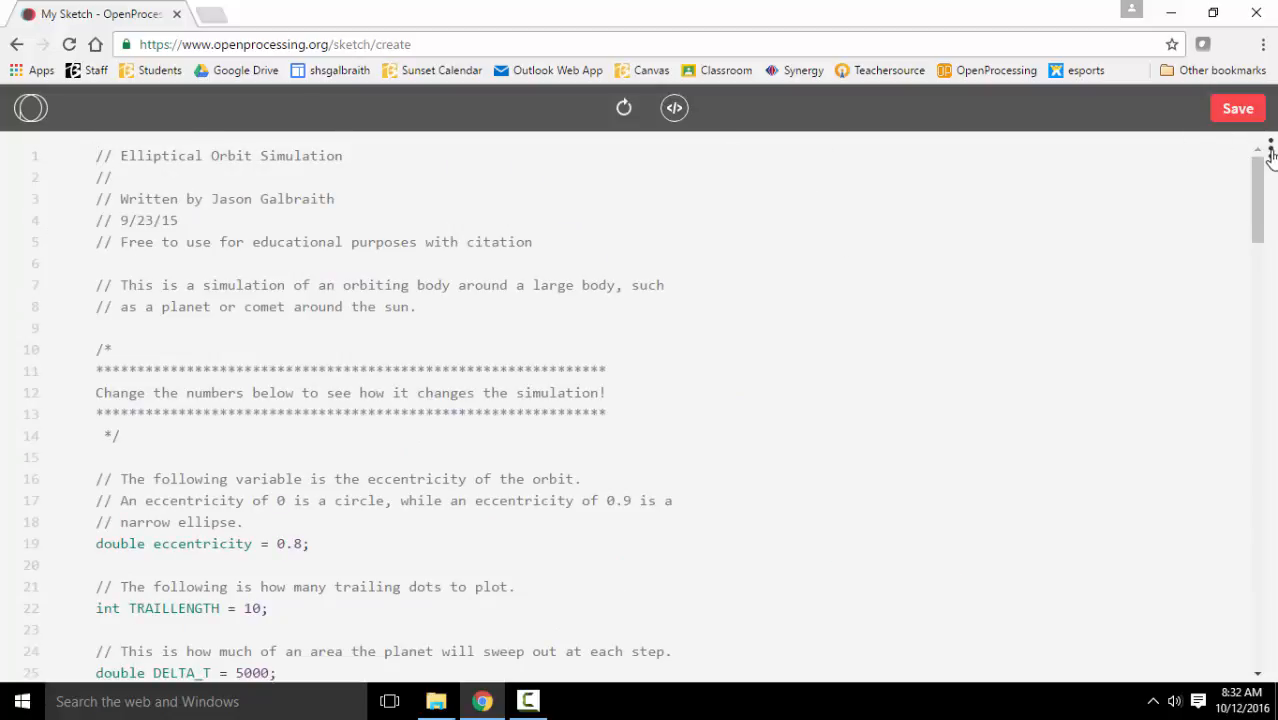
Step: Switch the sketch's Mode setting to Processing.js
left_click(674, 108)
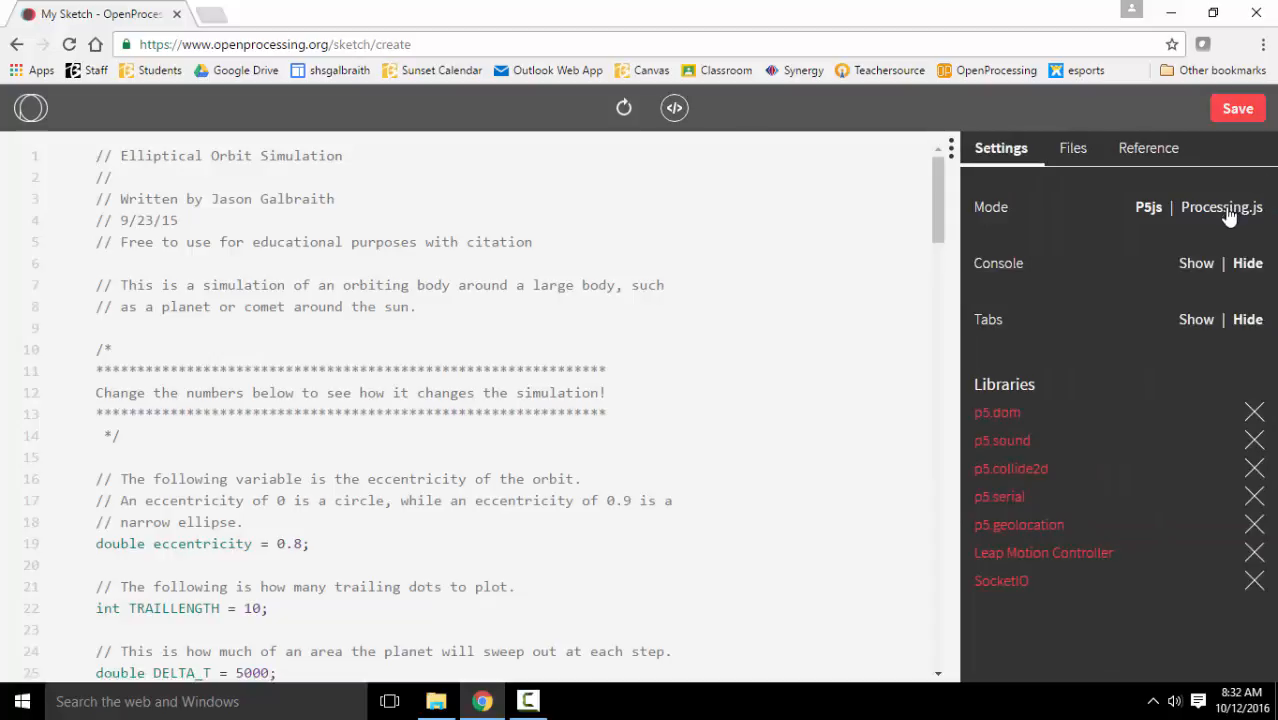
left_click(1221, 207)
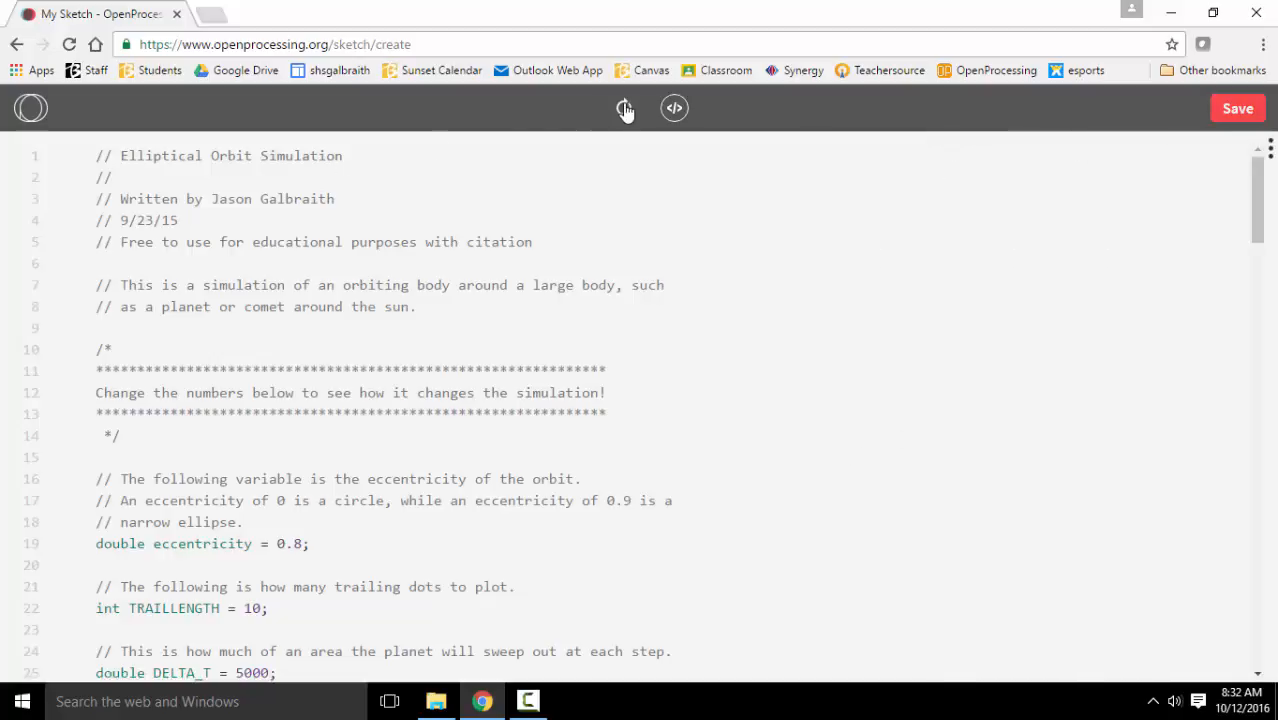
Step: Play the orbit animation, then stop it to return to the code editor
left_click(623, 108)
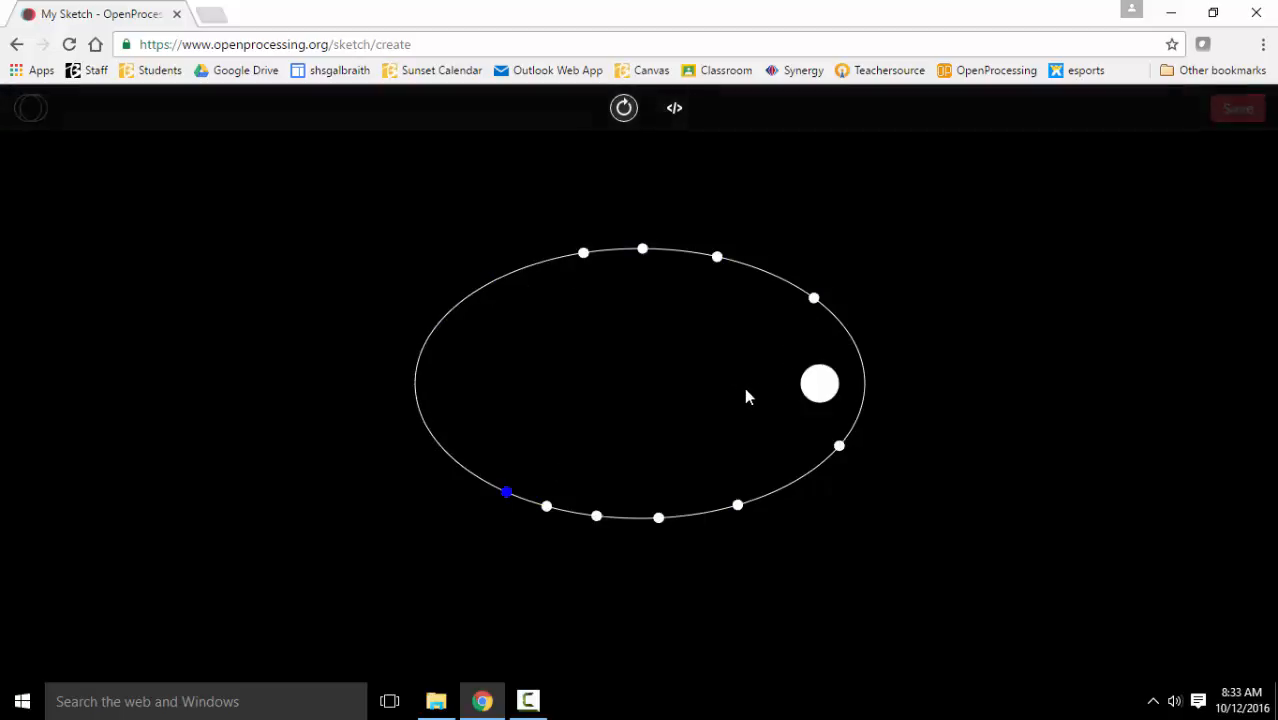
left_click(674, 108)
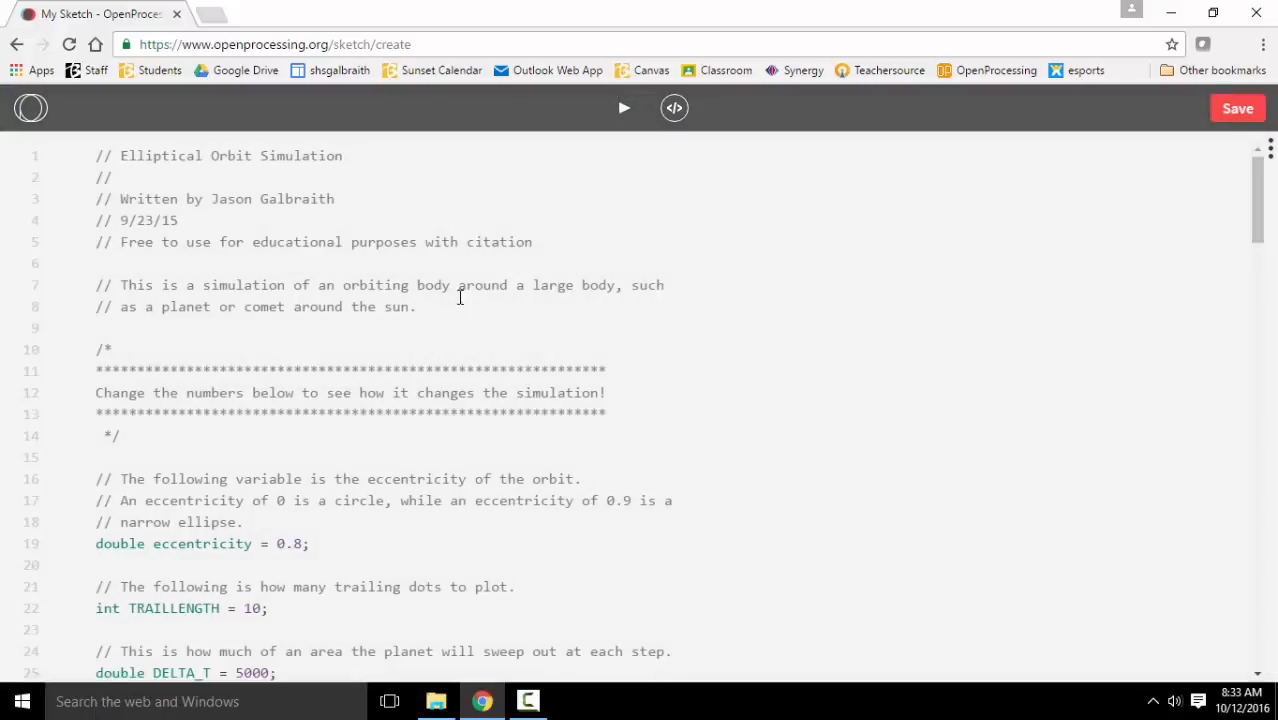
scroll("down", 3)
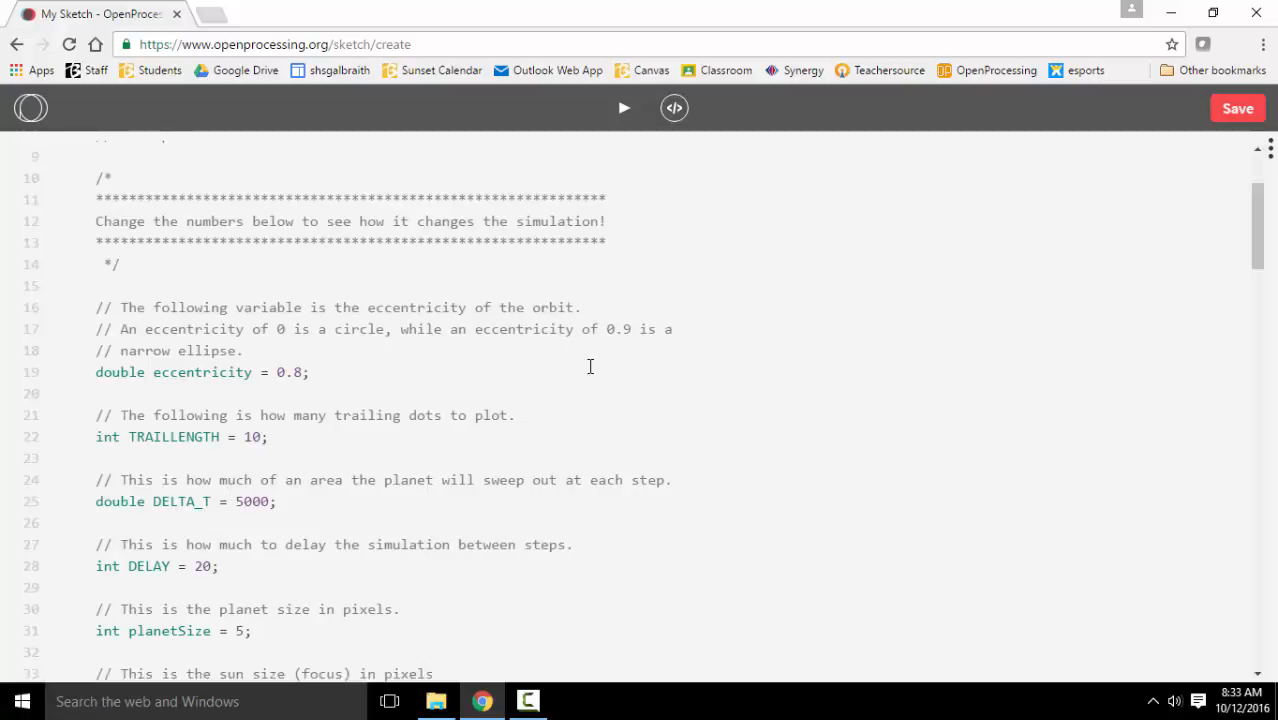
mouse_move(210, 566)
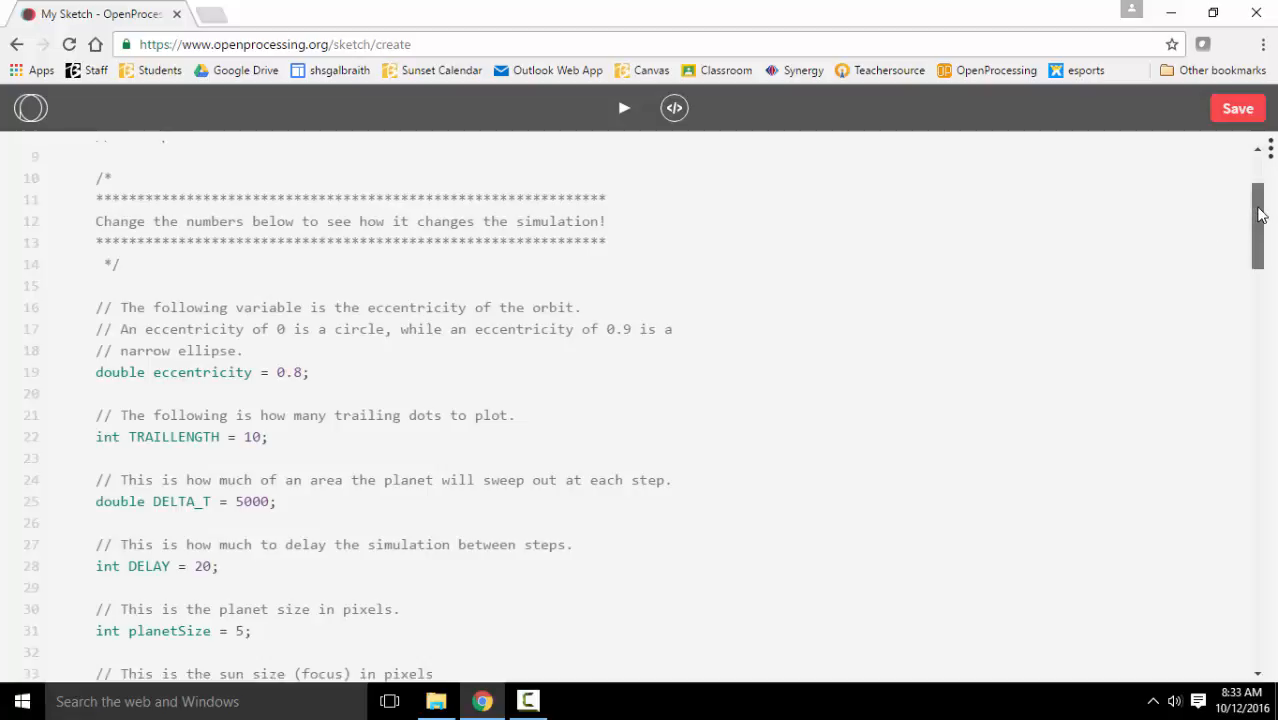
scroll("down", 3)
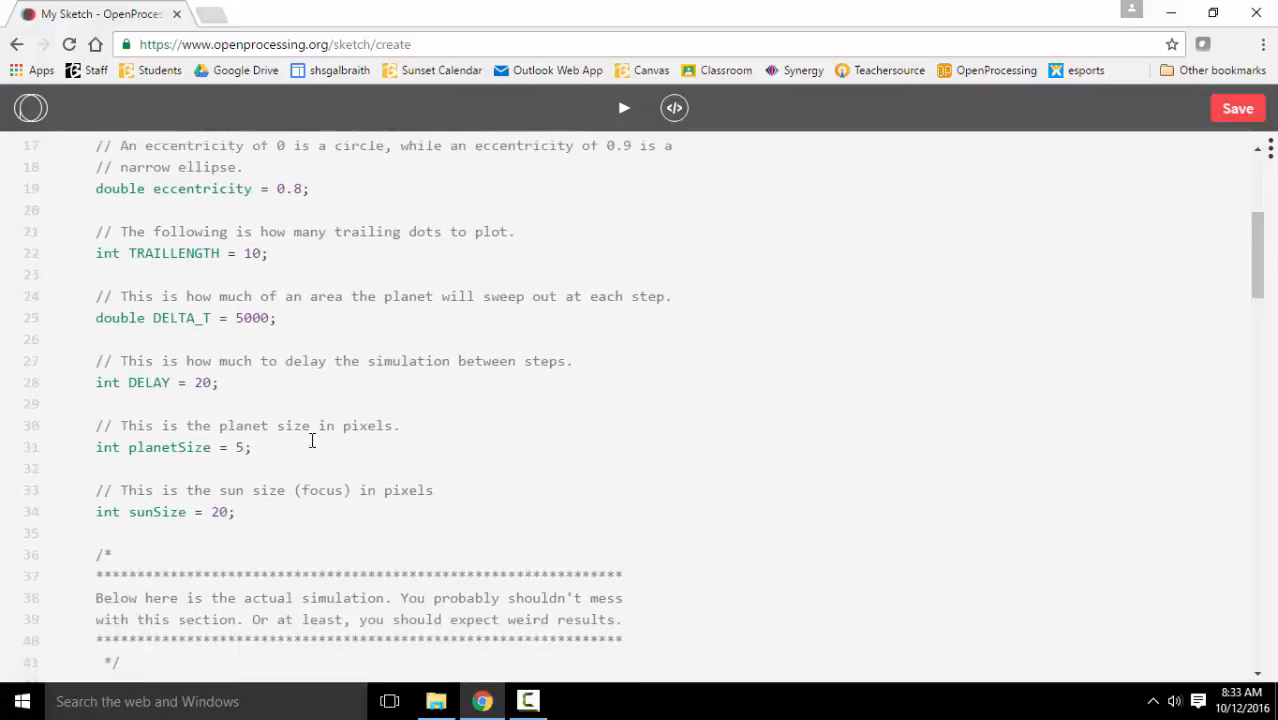
mouse_move(1261, 382)
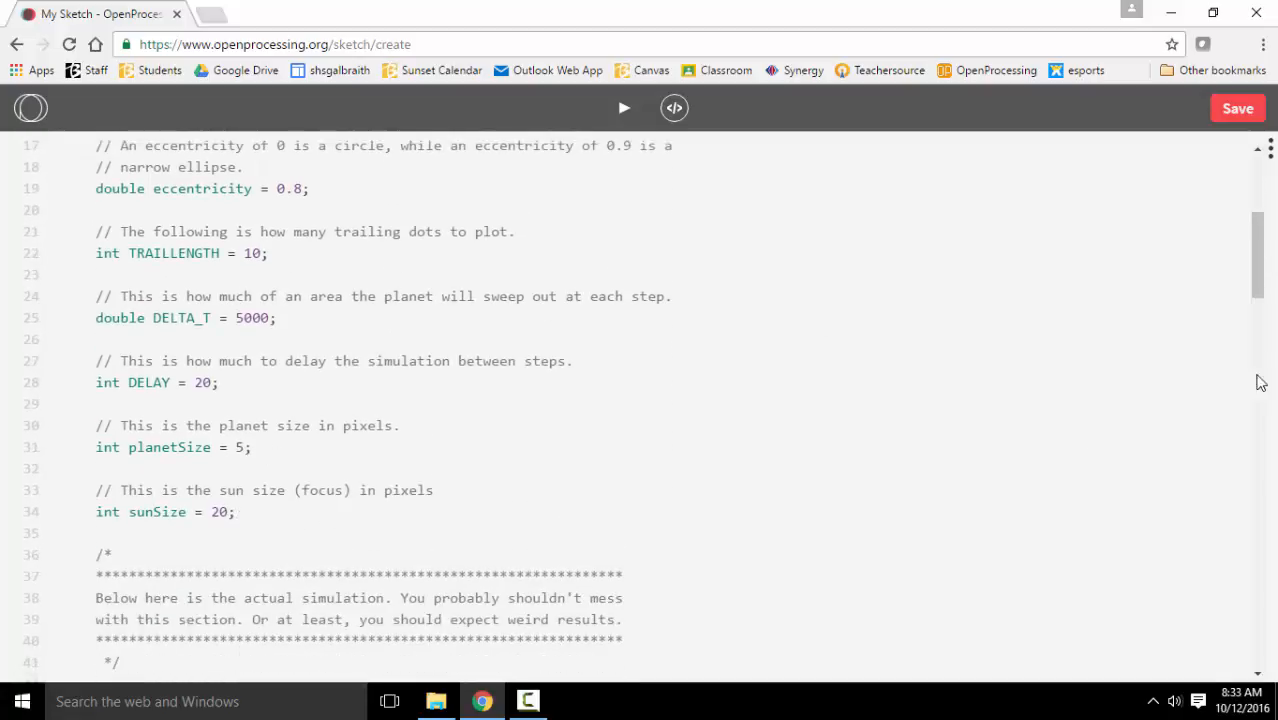
scroll("up", 3)
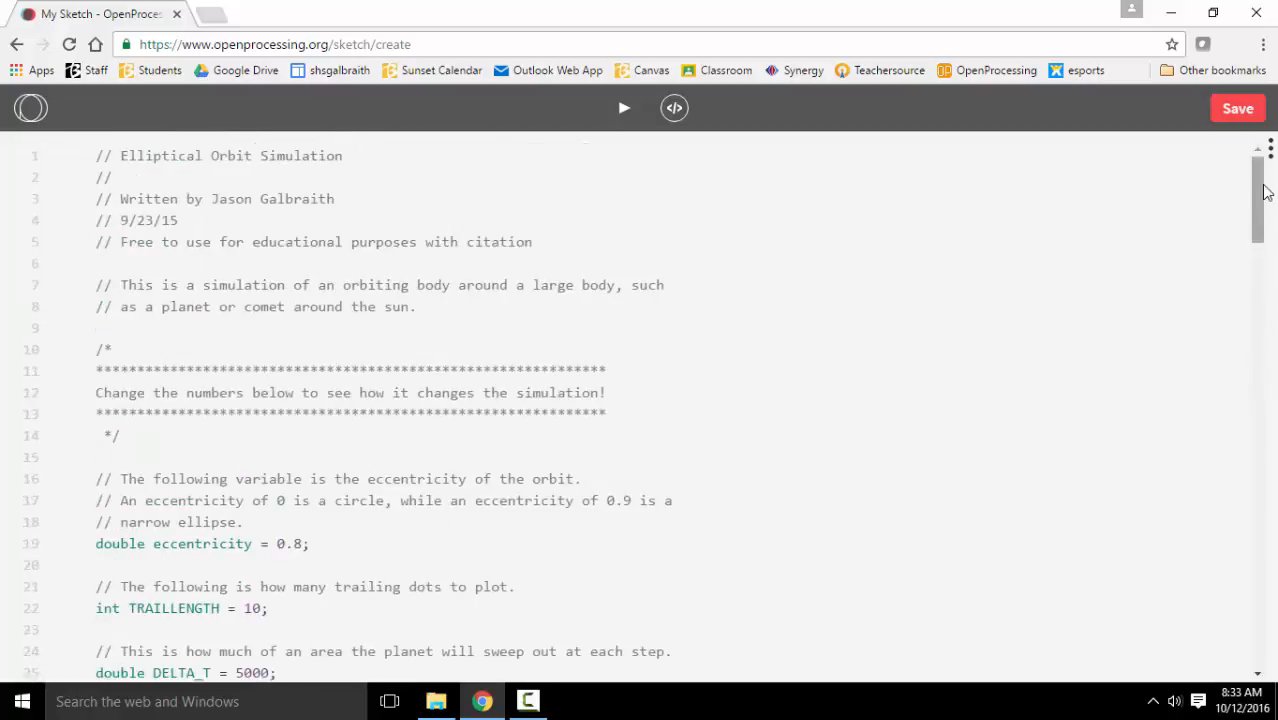
scroll("down", 3)
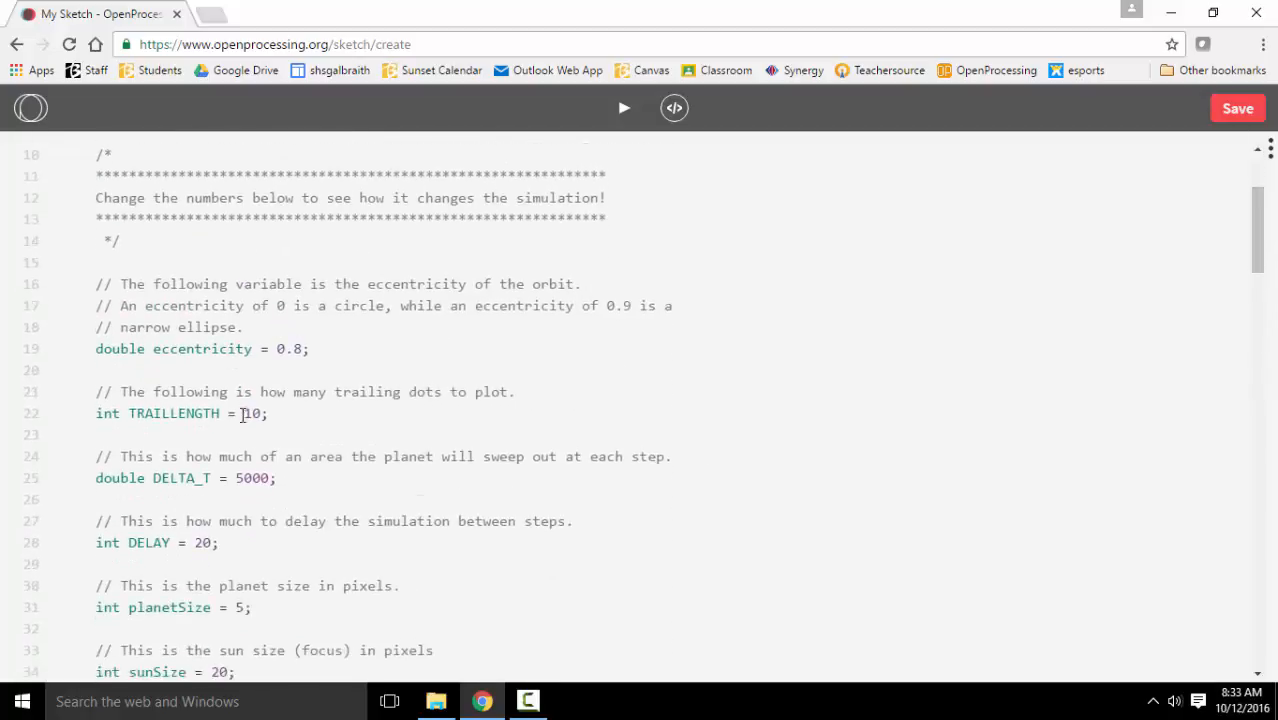
Step: Change TRAILLENGTH from 10 to 20 by typing 2
type("2")
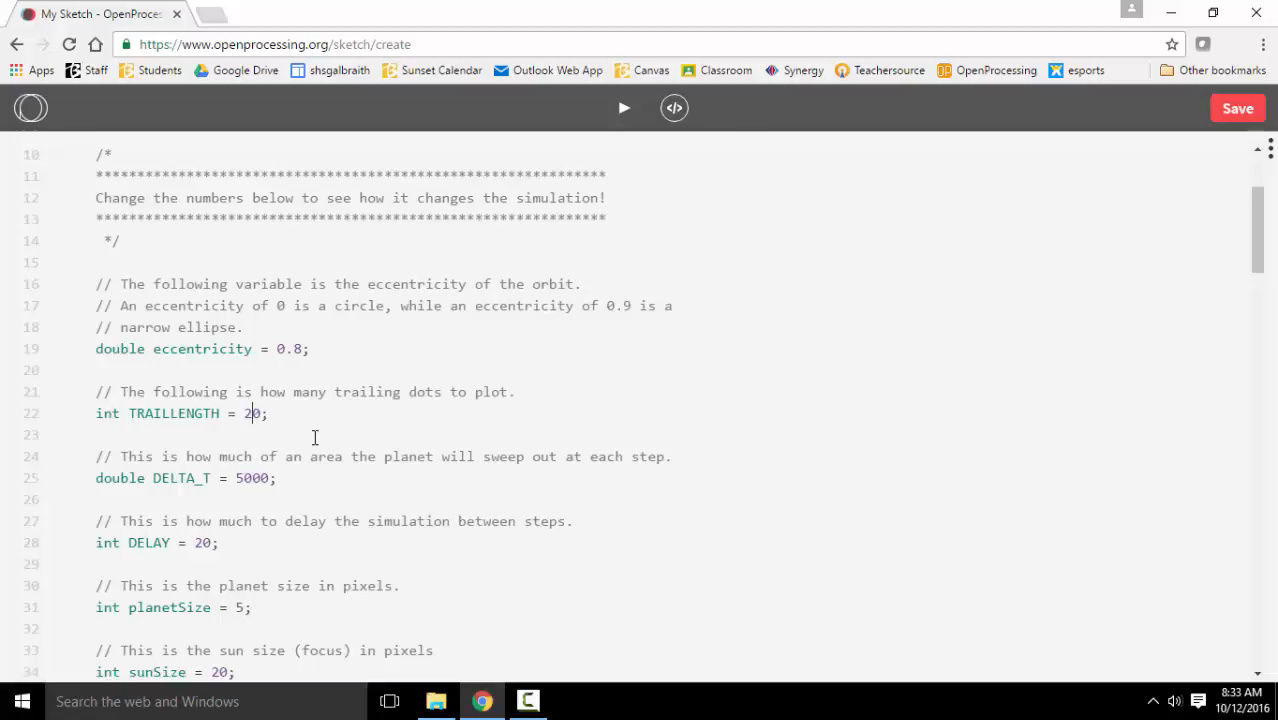
mouse_move(628, 114)
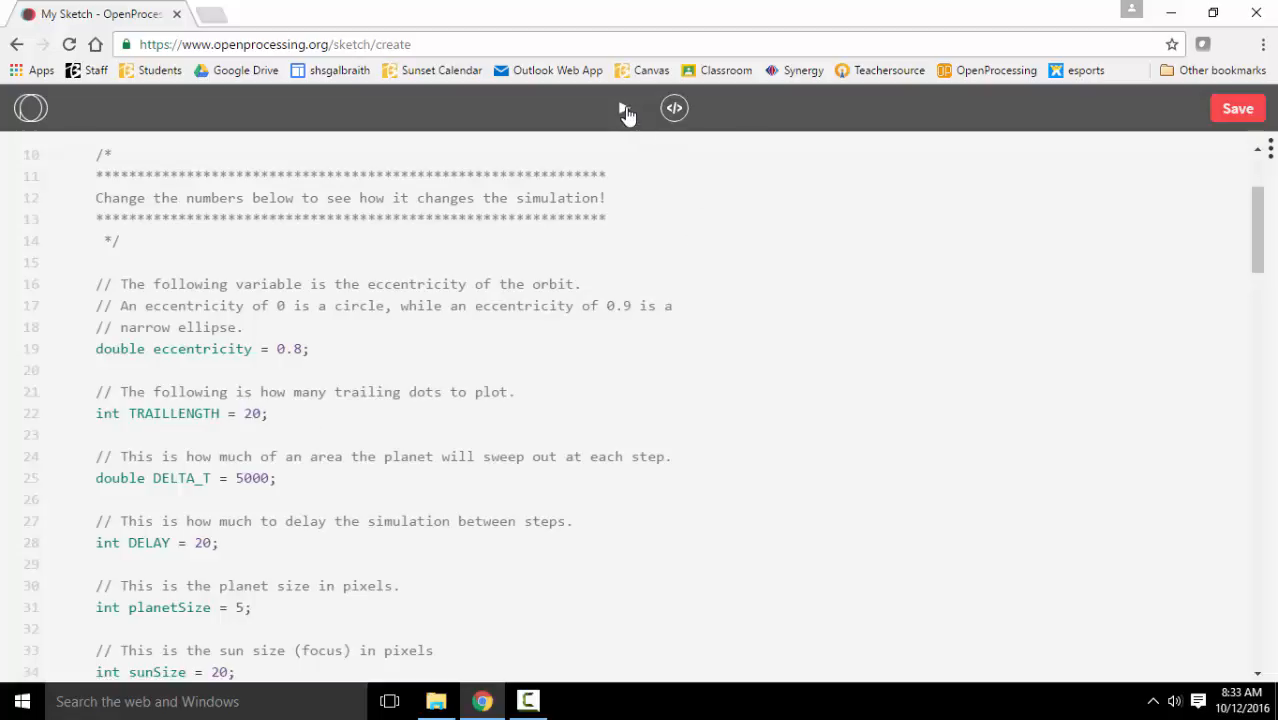